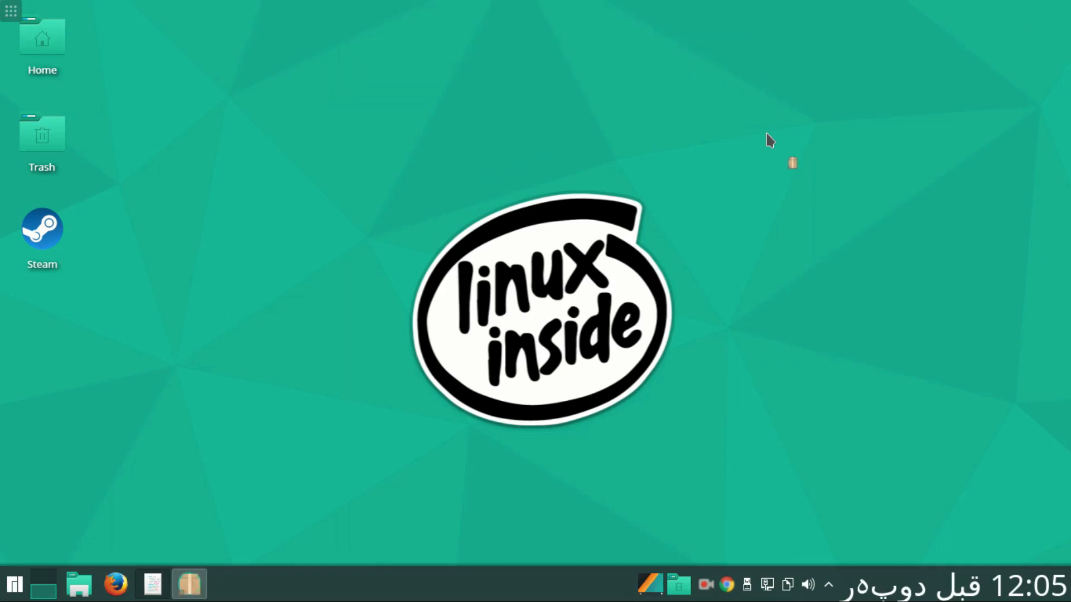
Launch Octopi from the taskbar icon
left_click(189, 583)
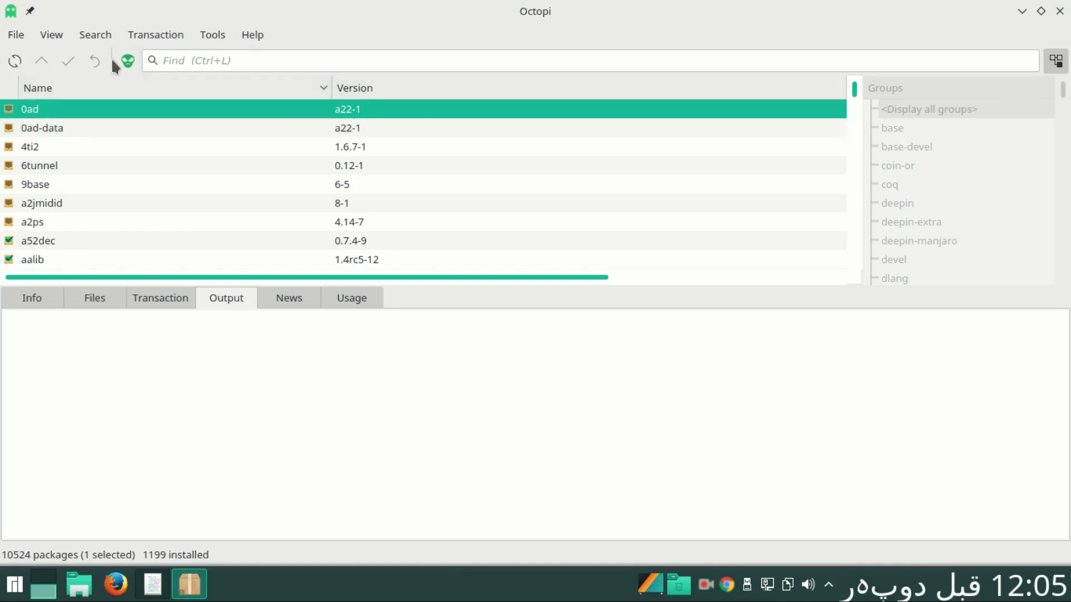
Search the package list for 'teamviewer' to show the installed teamviewer package
left_click(128, 61)
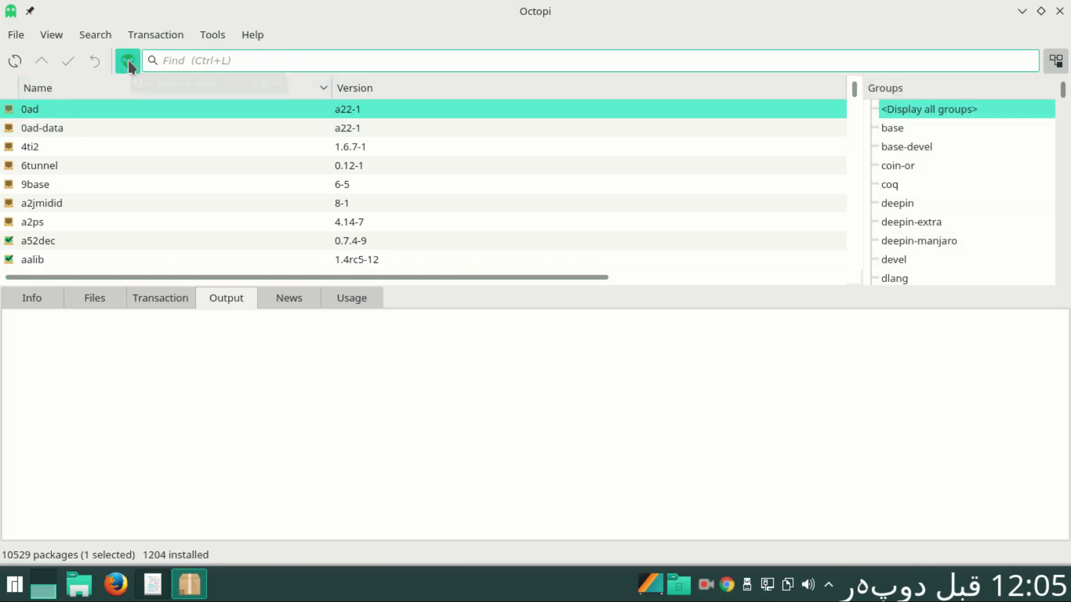
left_click(127, 61)
type("t")
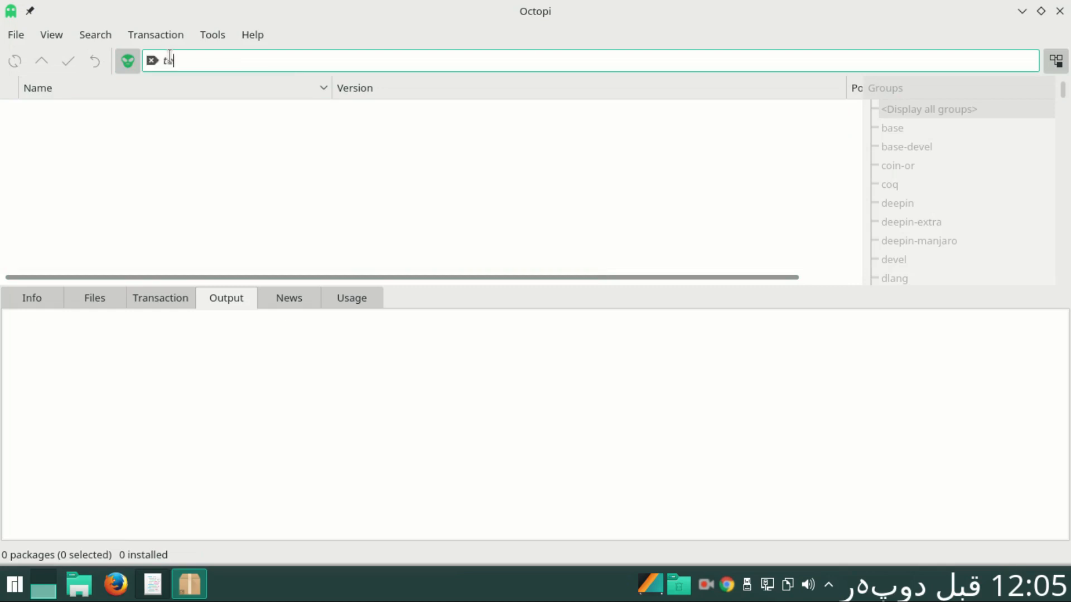
type("eamviewwer")
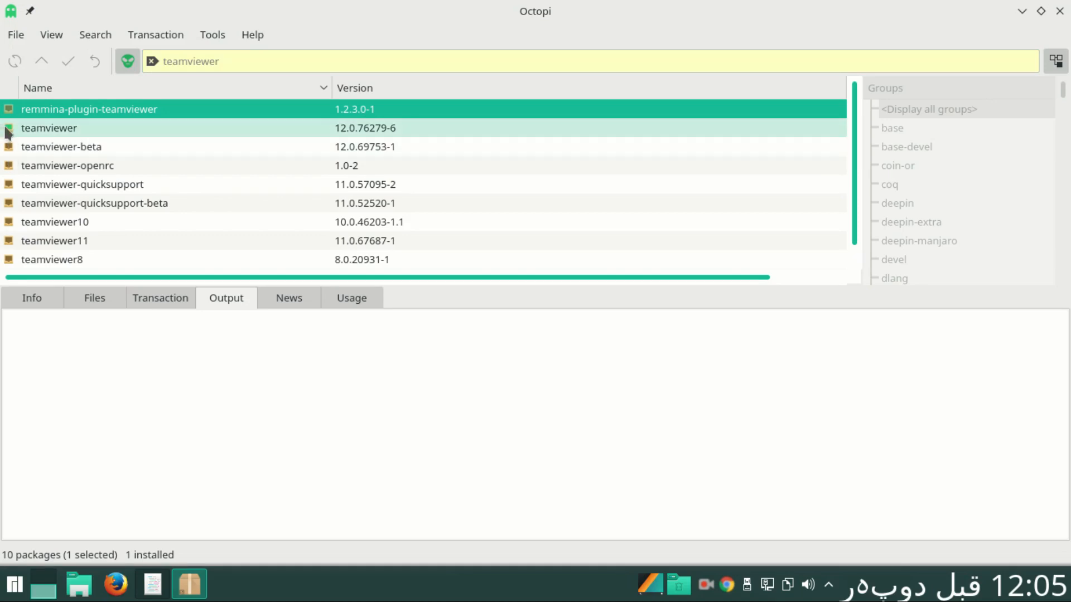
mouse_move(20, 136)
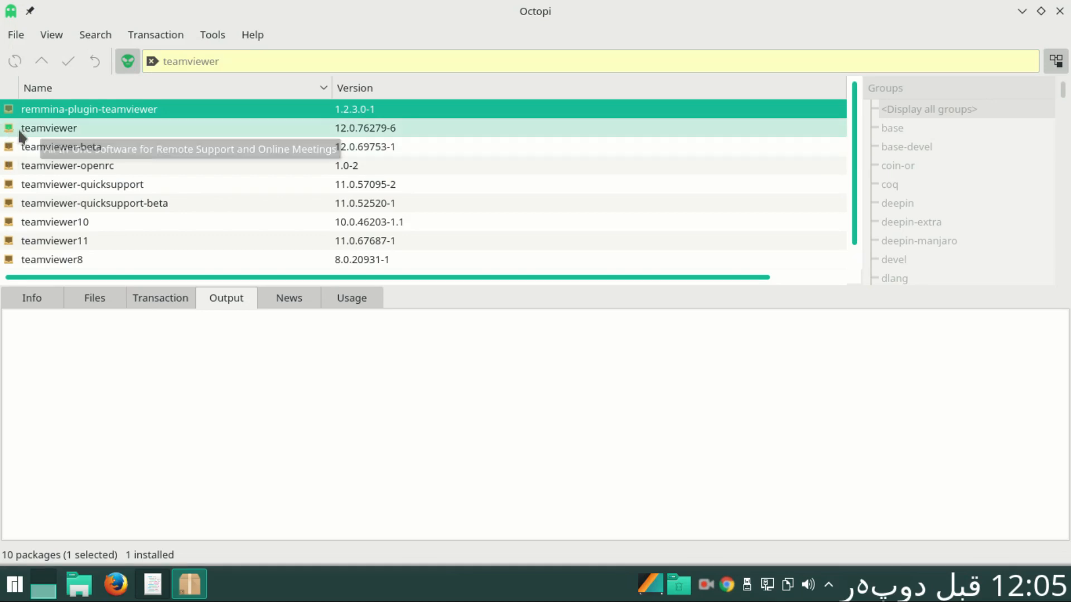
mouse_move(20, 140)
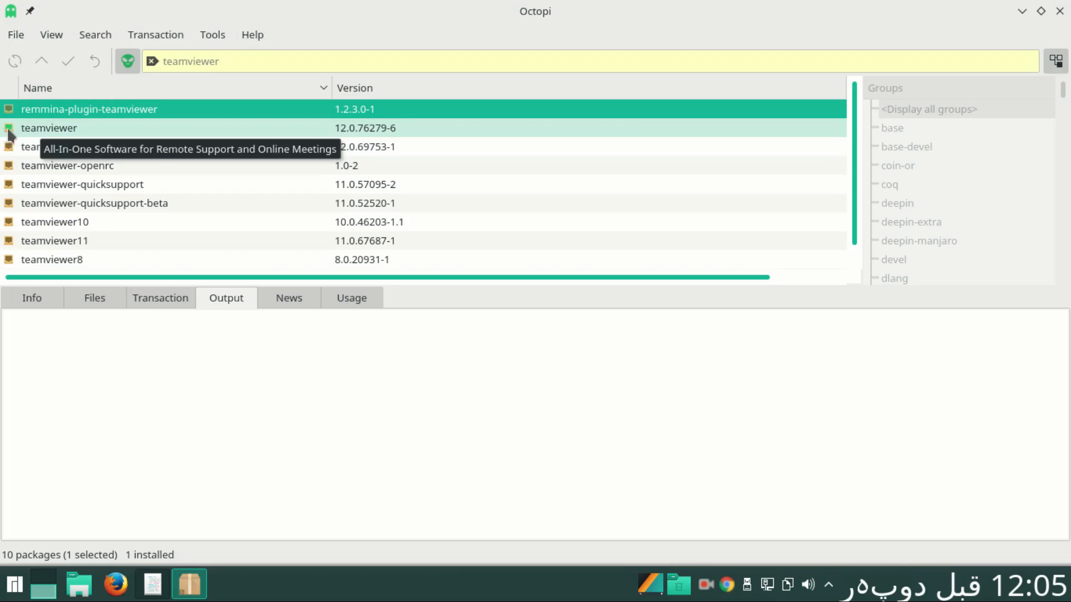
Choose Remove for the teamviewer 12.0.76279-6 package from its context menu
right_click(49, 127)
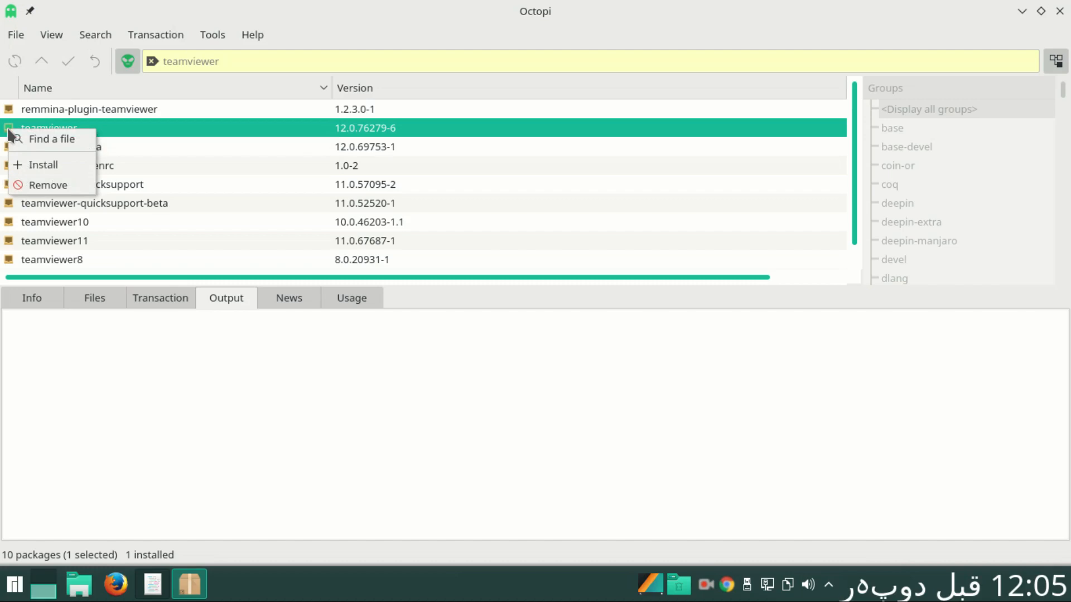
mouse_move(124, 135)
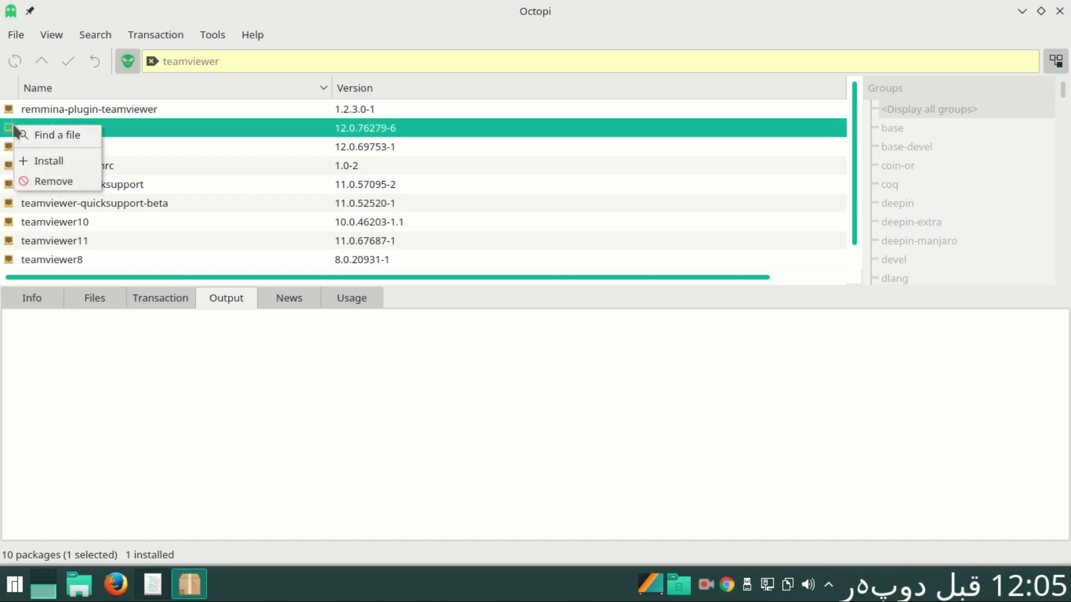
mouse_move(53, 181)
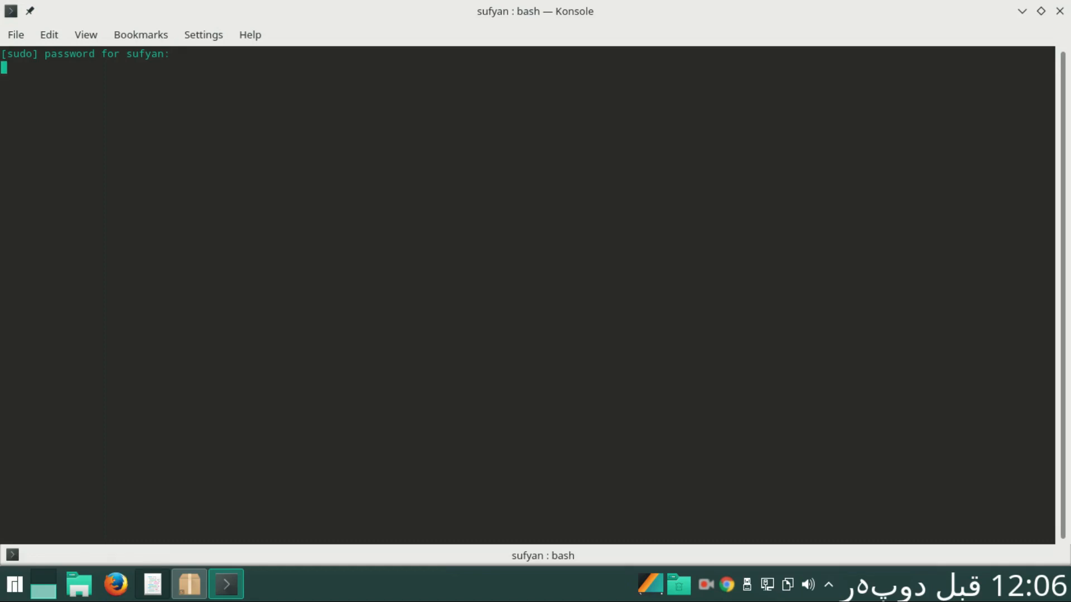
Enter the sudo password and answer 'y' so teamviewer 12.0.76279-6 is removed
key("Return")
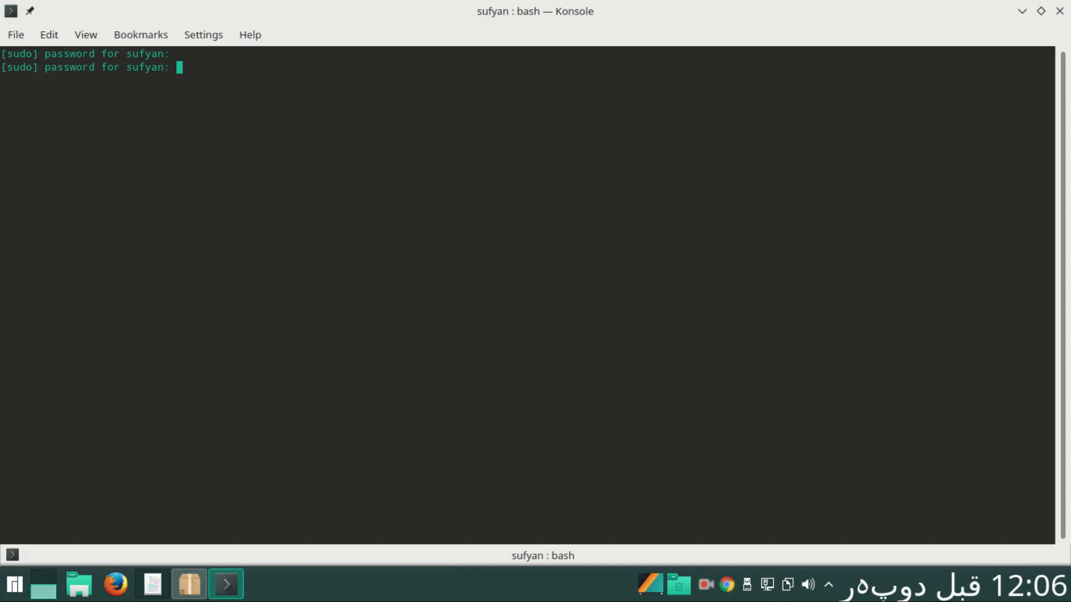
key("Return")
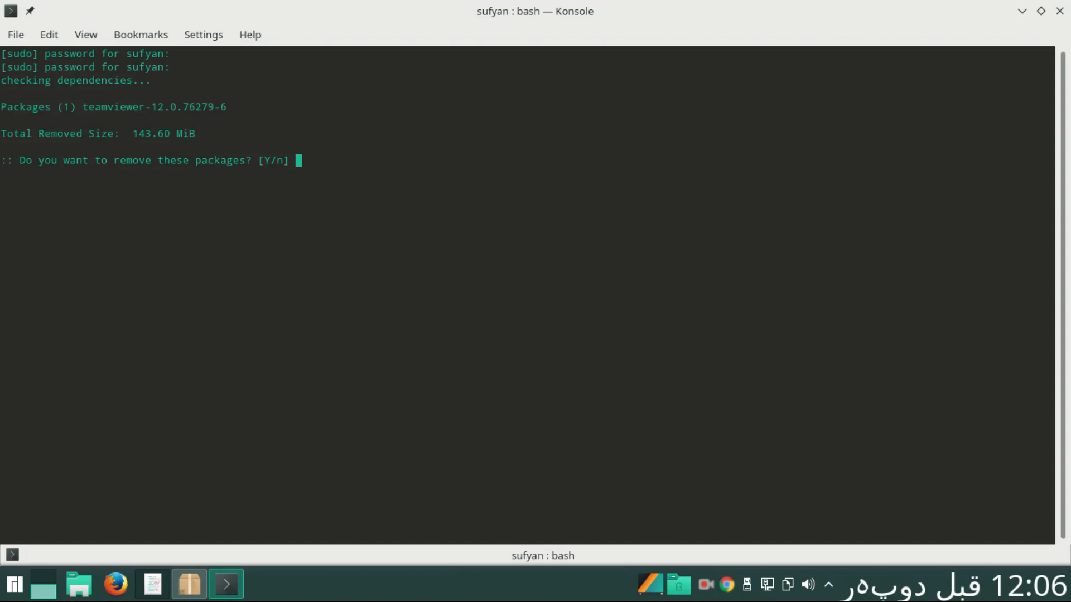
type("y")
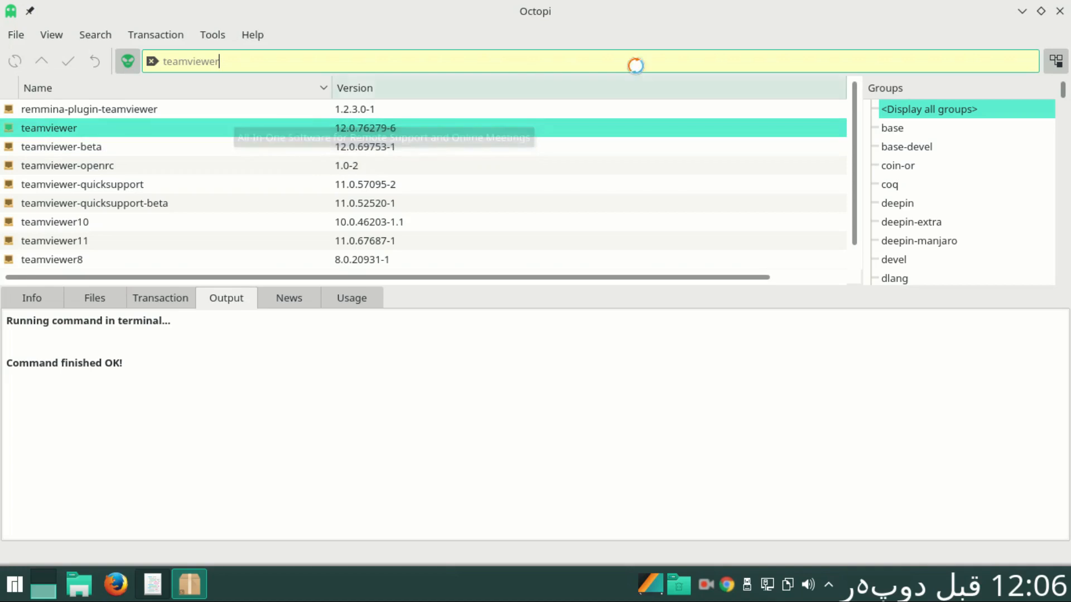
Quit Octopi after the removal finishes
left_click(90, 108)
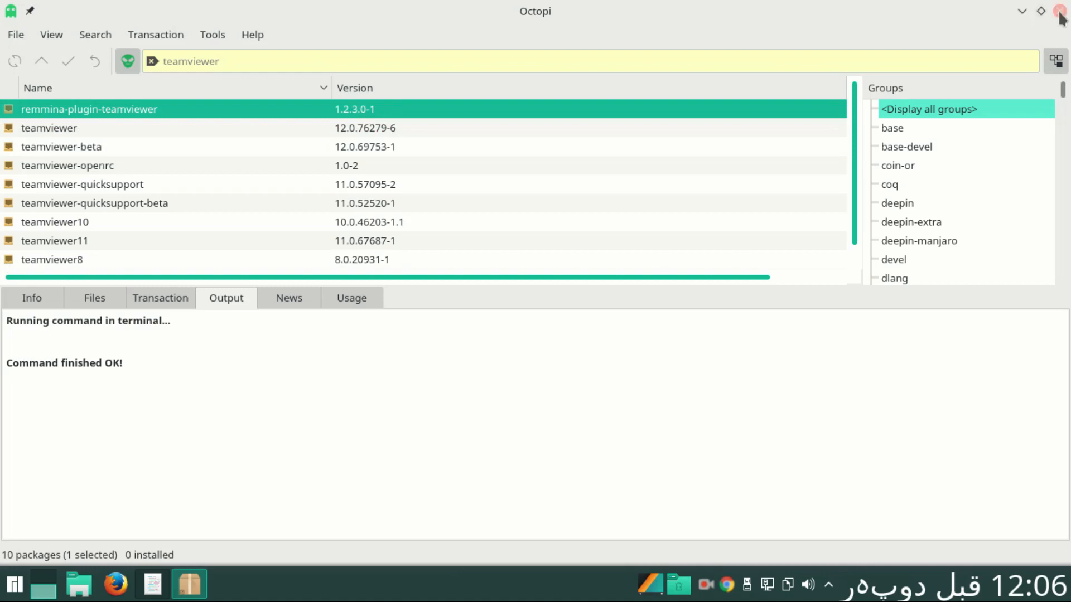
left_click(1059, 12)
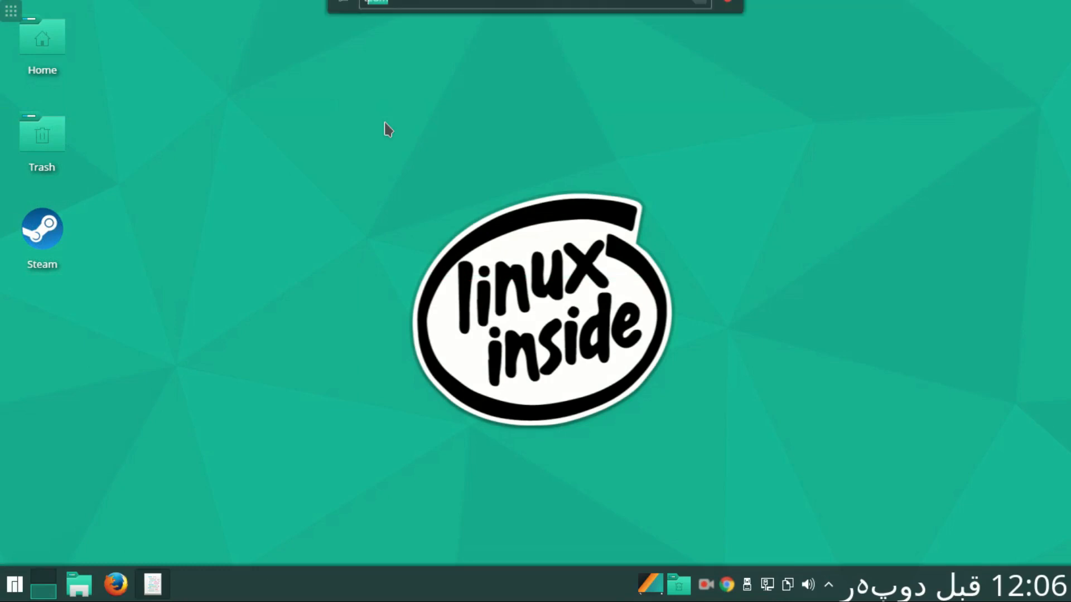
Run a KRunner search for 'teamviewer', find no application, and dismiss it
type("teamviewer")
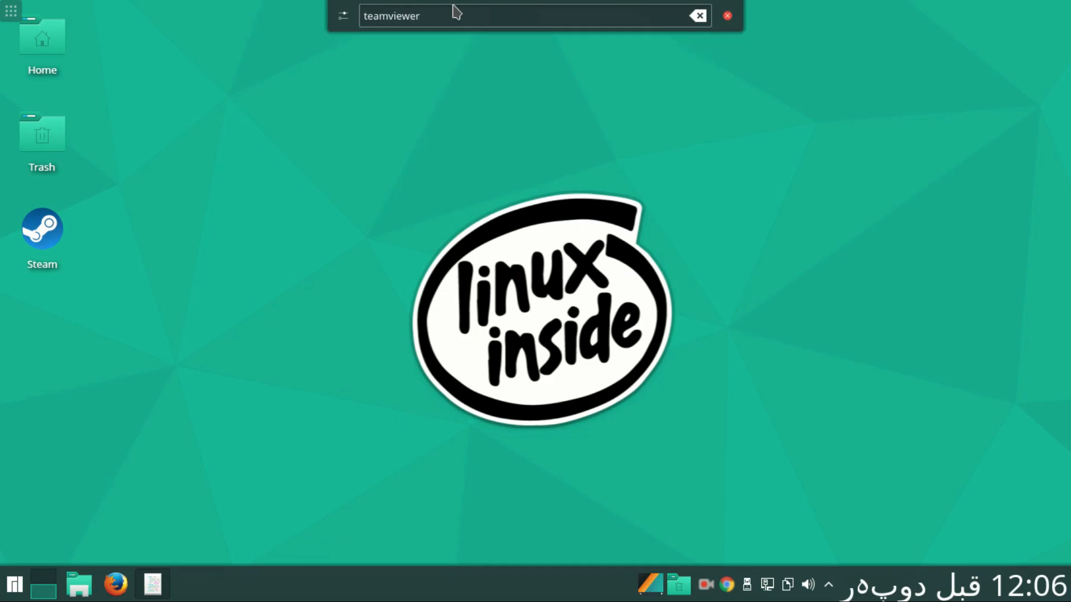
left_click(726, 15)
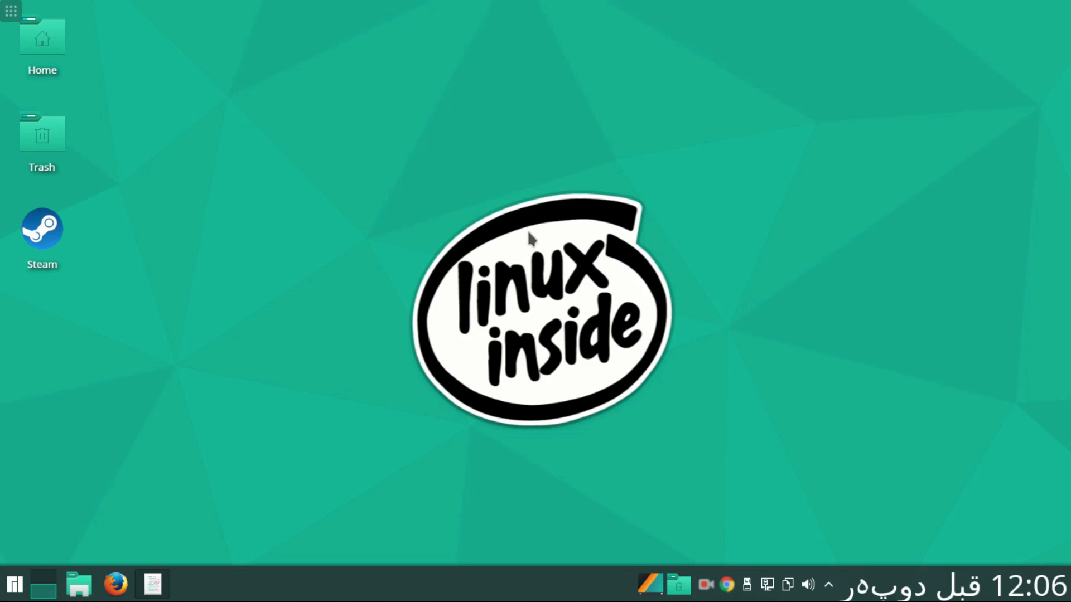